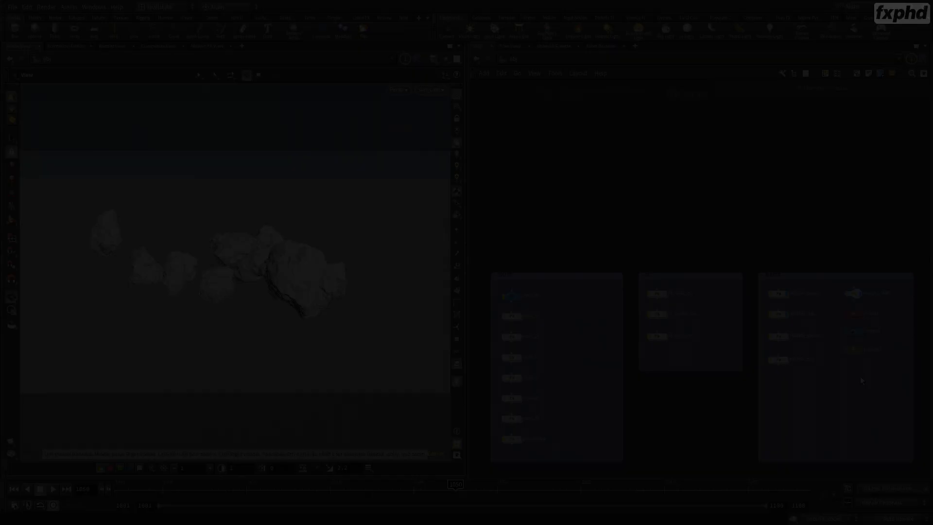
Filter the Tab node menu by typing 'op' to list light operators.
key(tab)
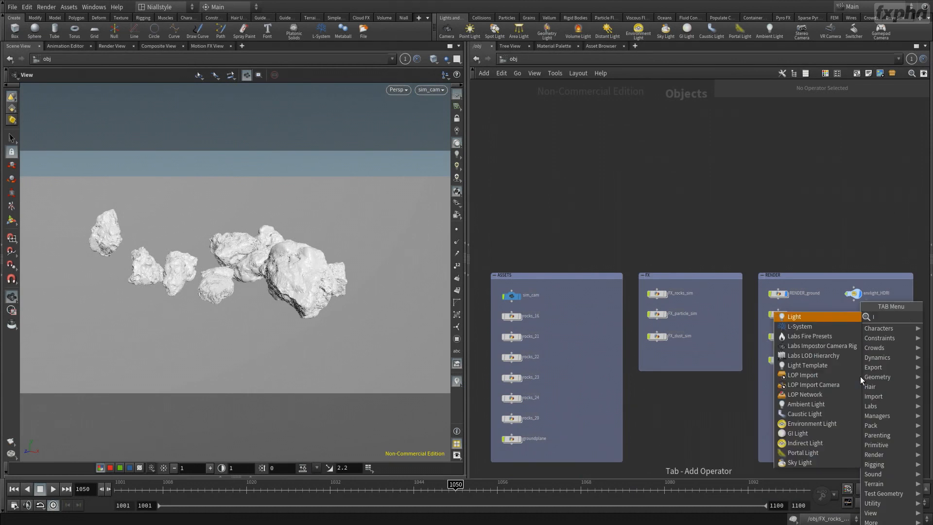
text(op)
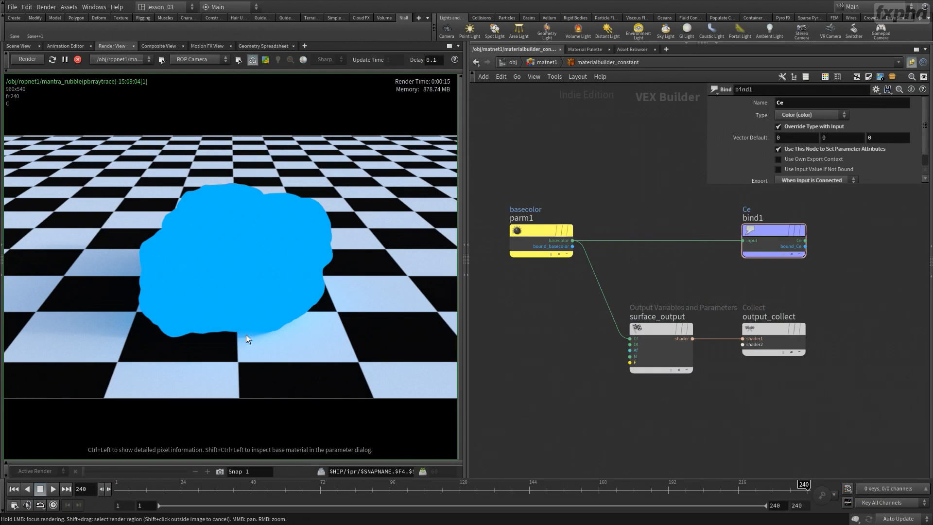
mouse_move(213, 385)
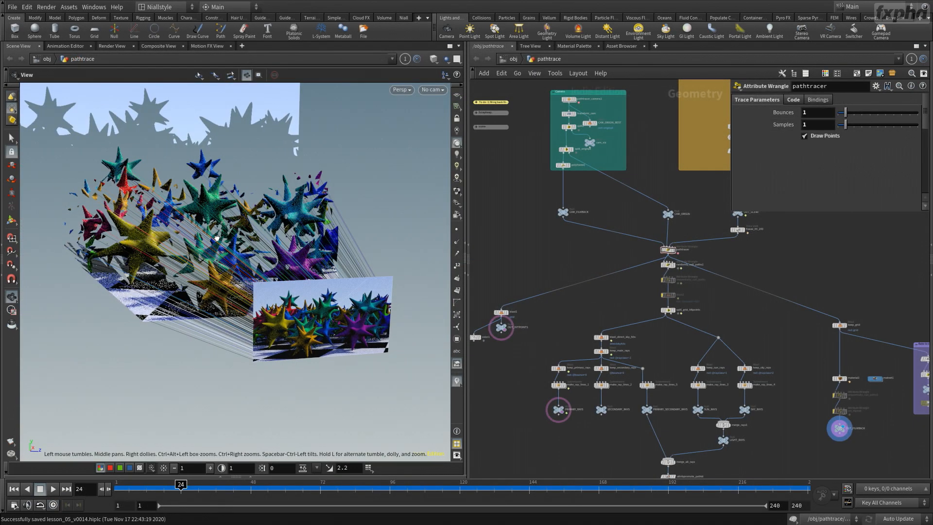
Drag the pathtracer wrangle's Bounces slider from 1 up to 8.
drag(214, 238, 250, 247)
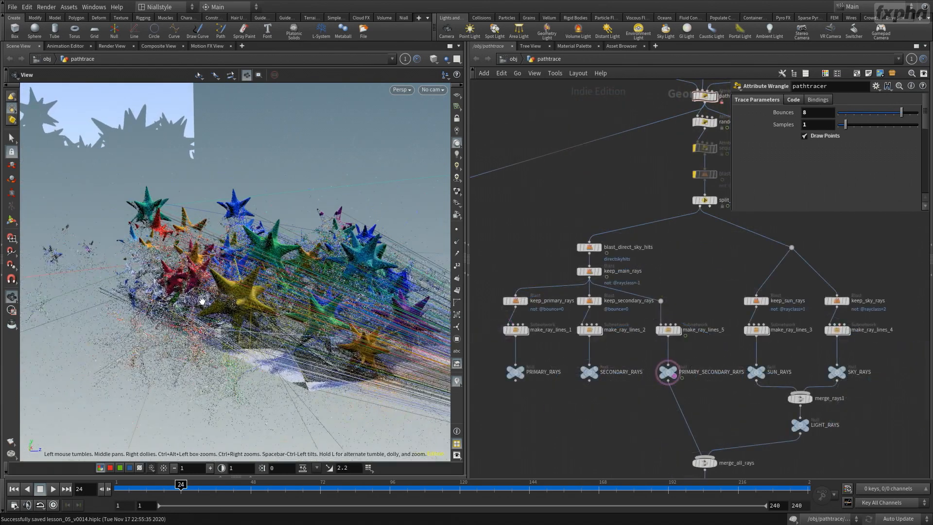
drag(203, 297, 387, 279)
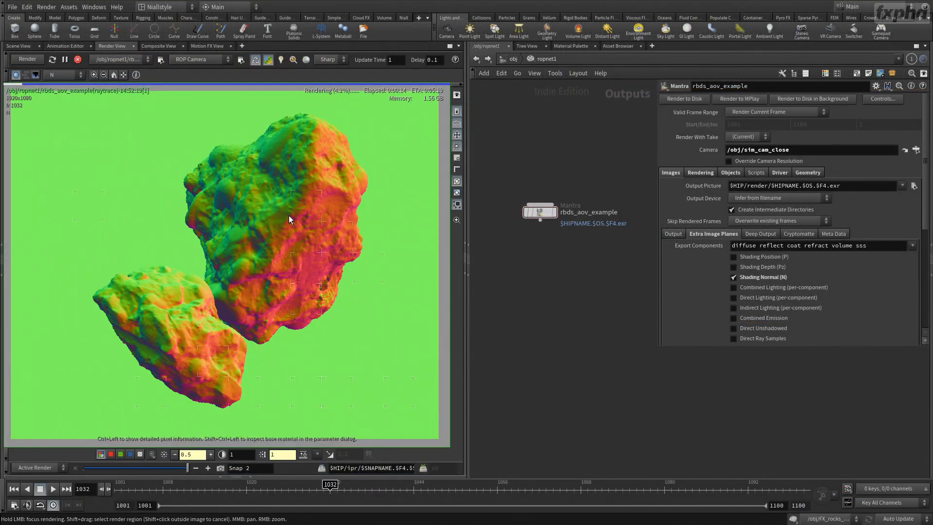
mouse_move(326, 275)
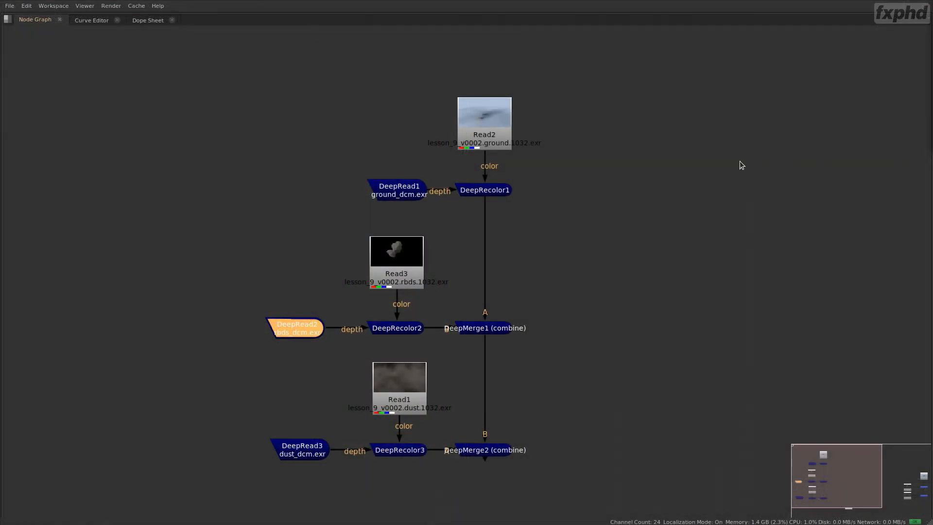
mouse_move(473, 124)
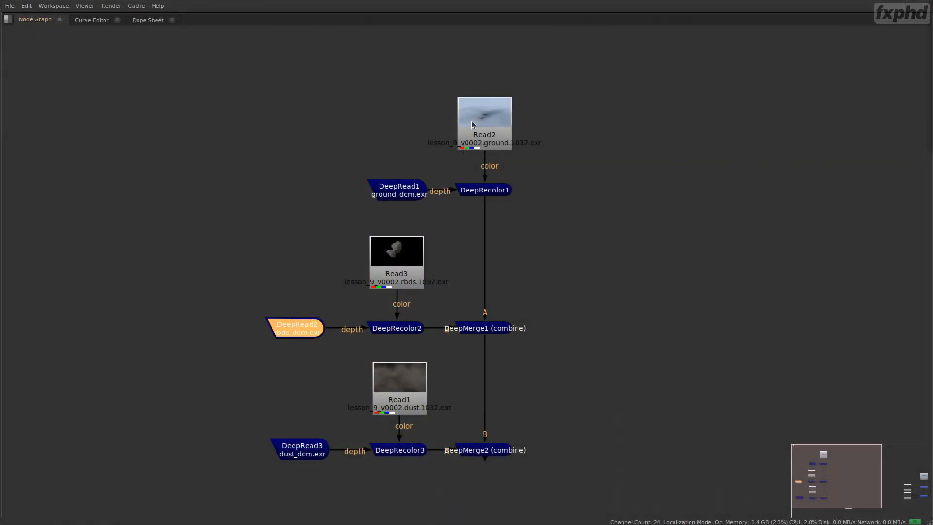